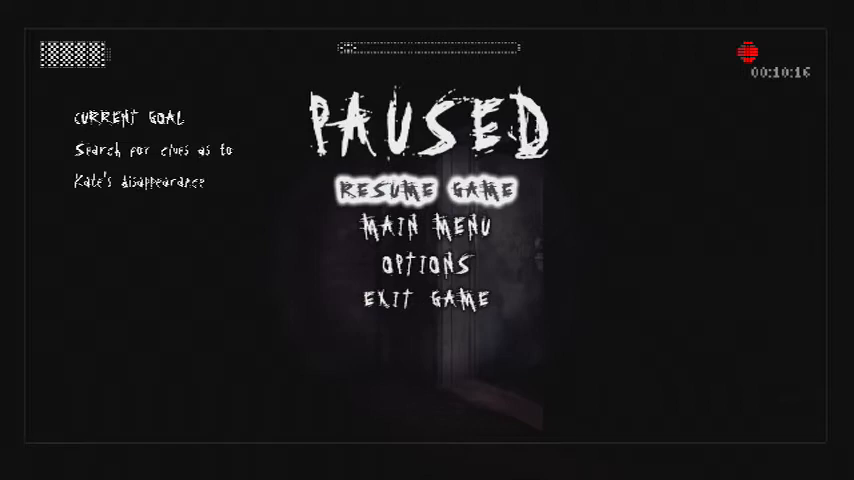
click(424, 188)
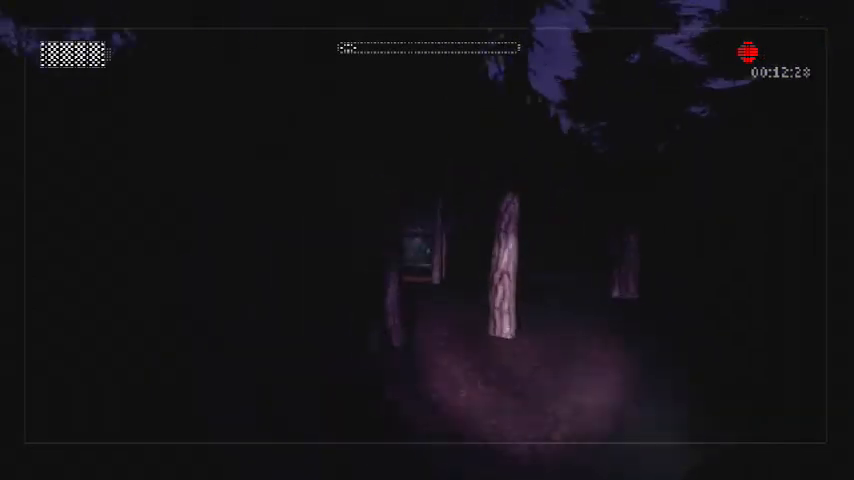
mouse_move(428, 240)
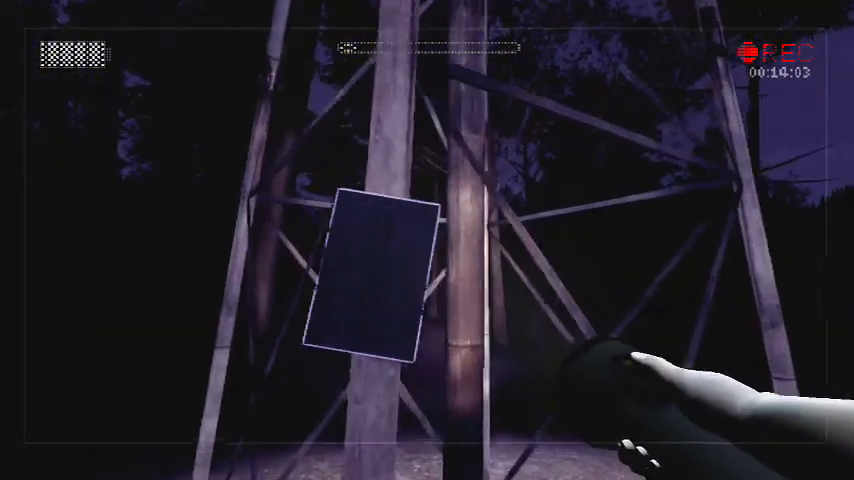
click(376, 276)
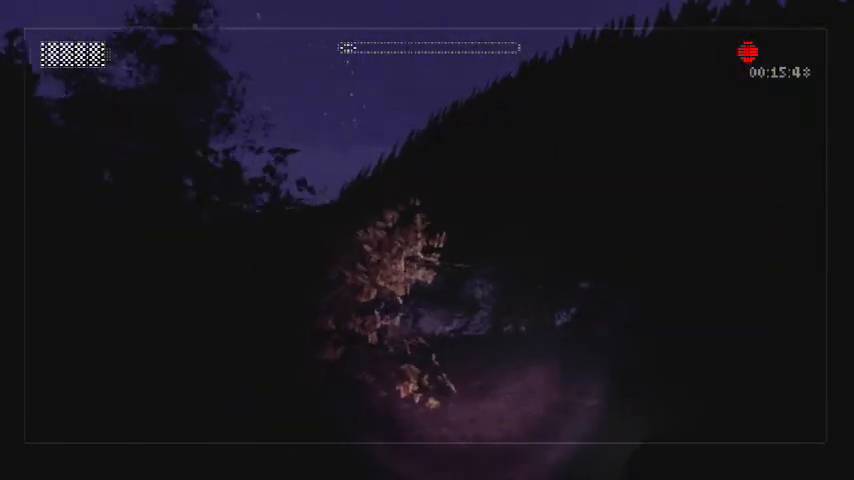
mouse_move(428, 240)
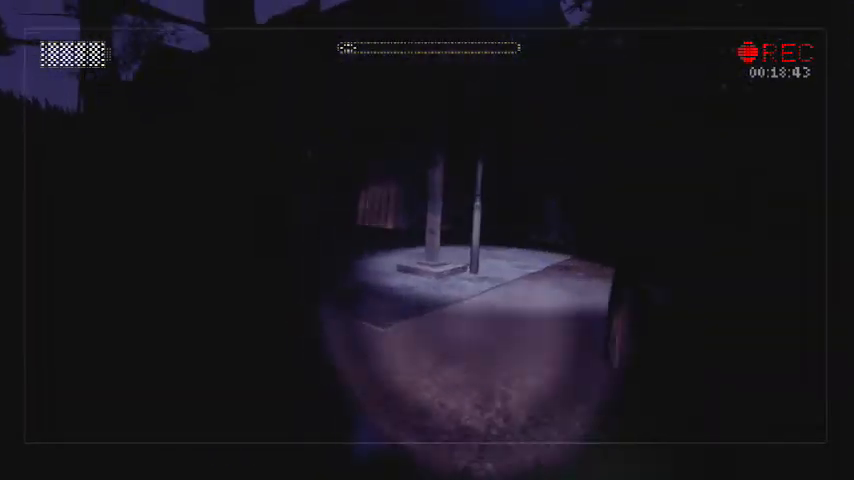
mouse_move(428, 240)
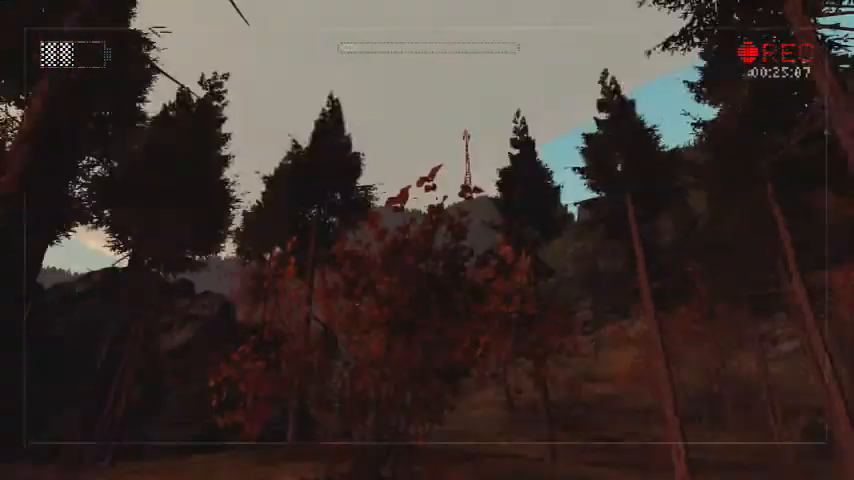
mouse_move(428, 240)
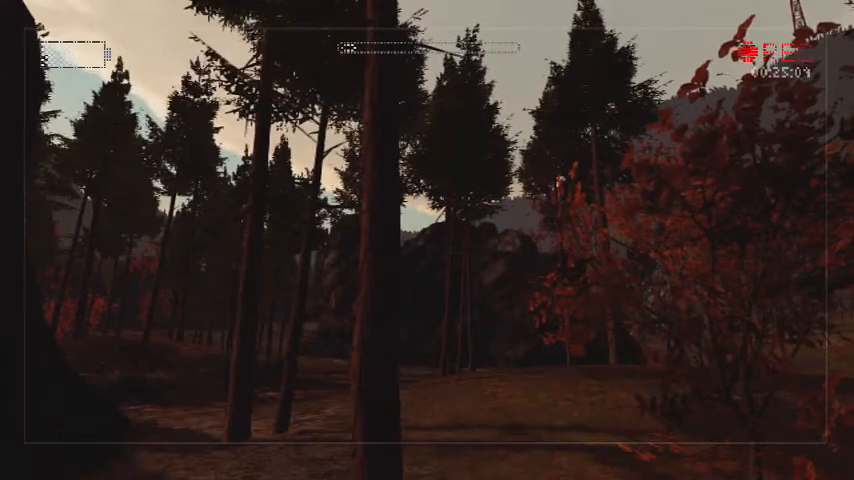